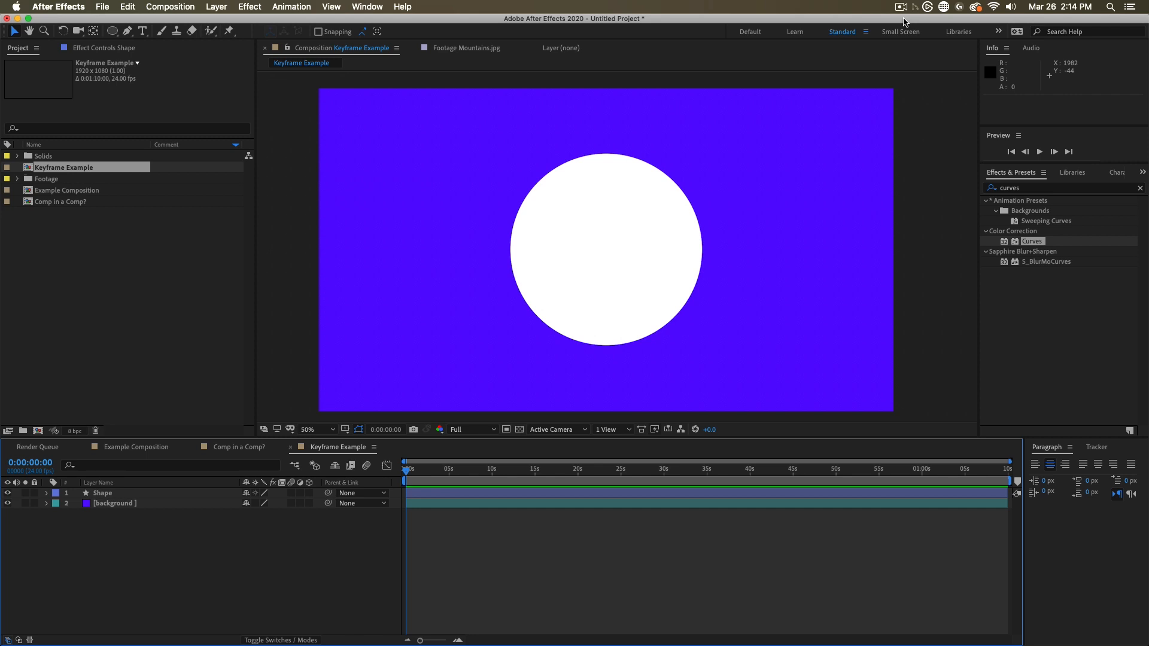
Select the Shape and background layers and expand both to show their Transform properties.
left_click(102, 493)
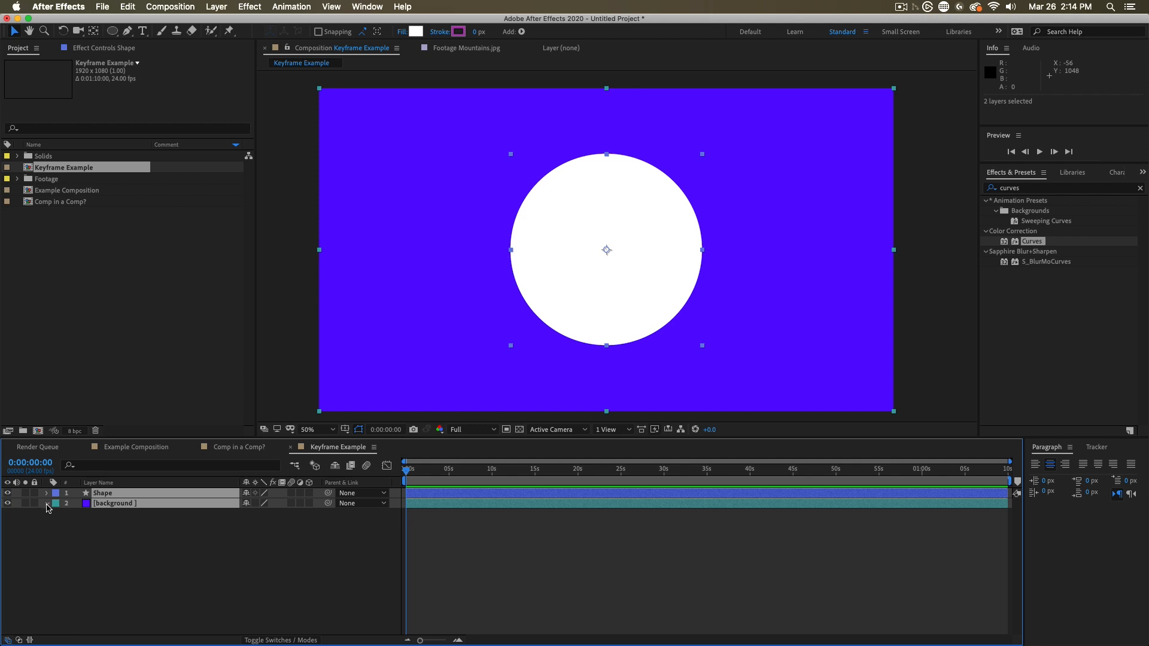
left_click(46, 493)
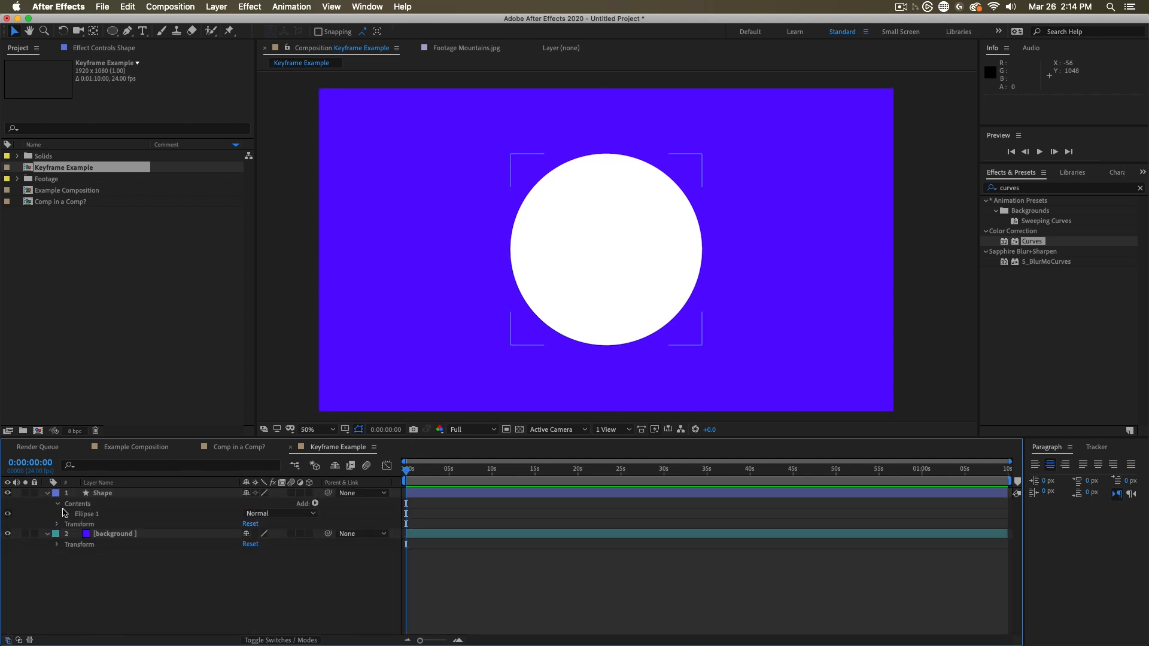
left_click(102, 493)
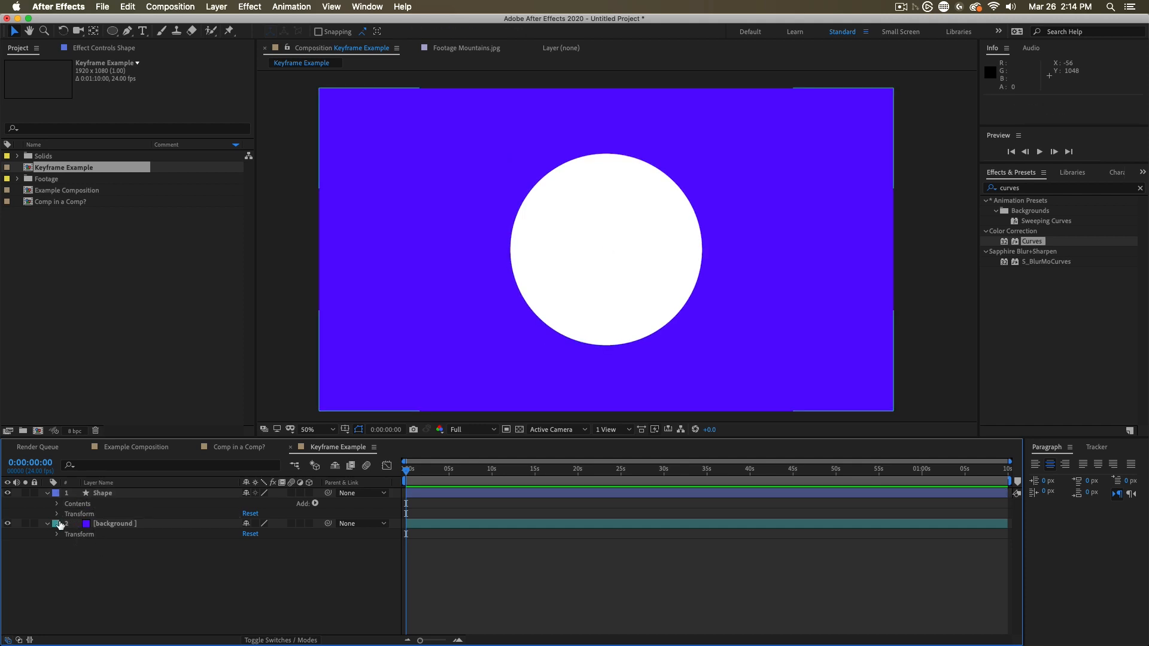
left_click(58, 514)
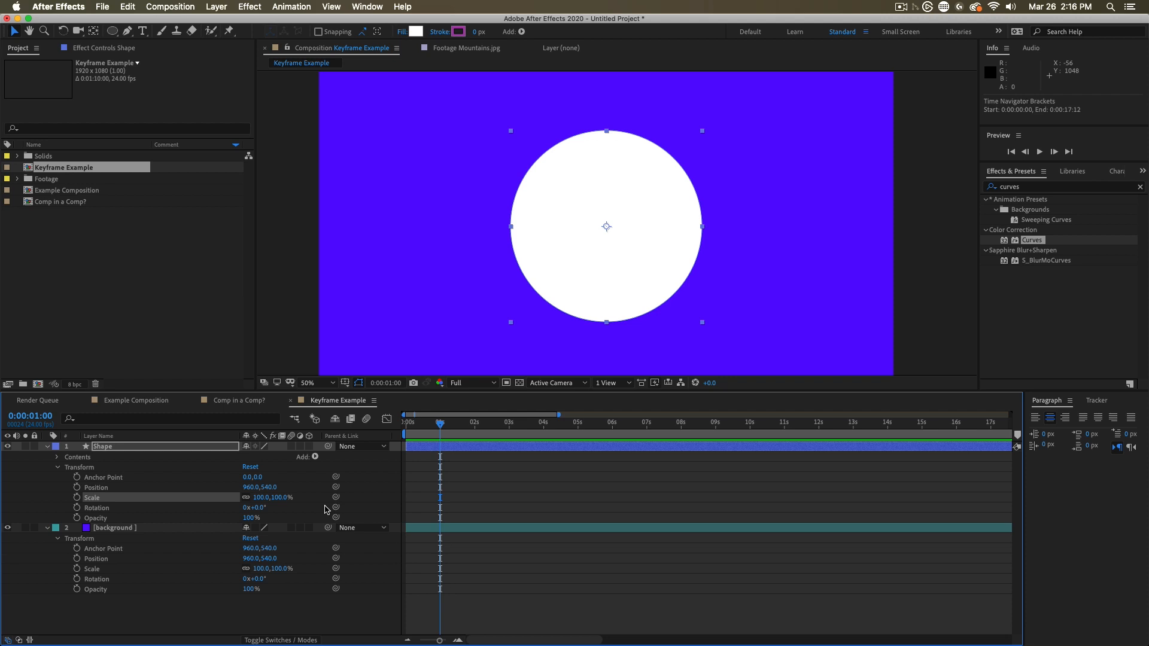
mouse_move(76, 502)
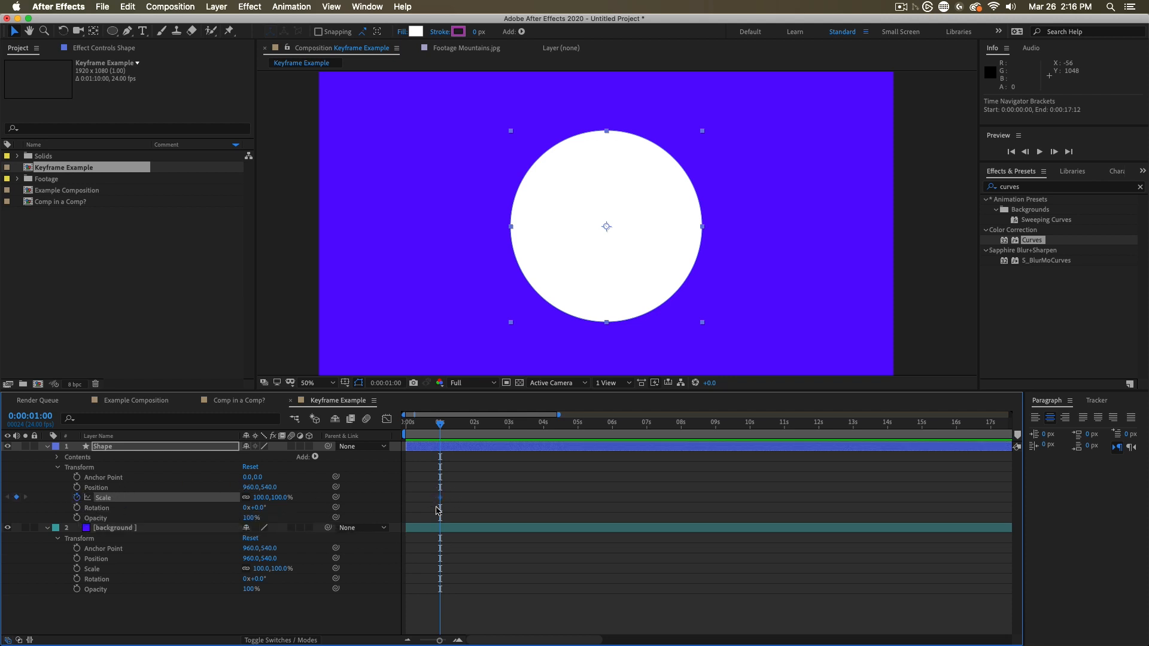
mouse_move(438, 496)
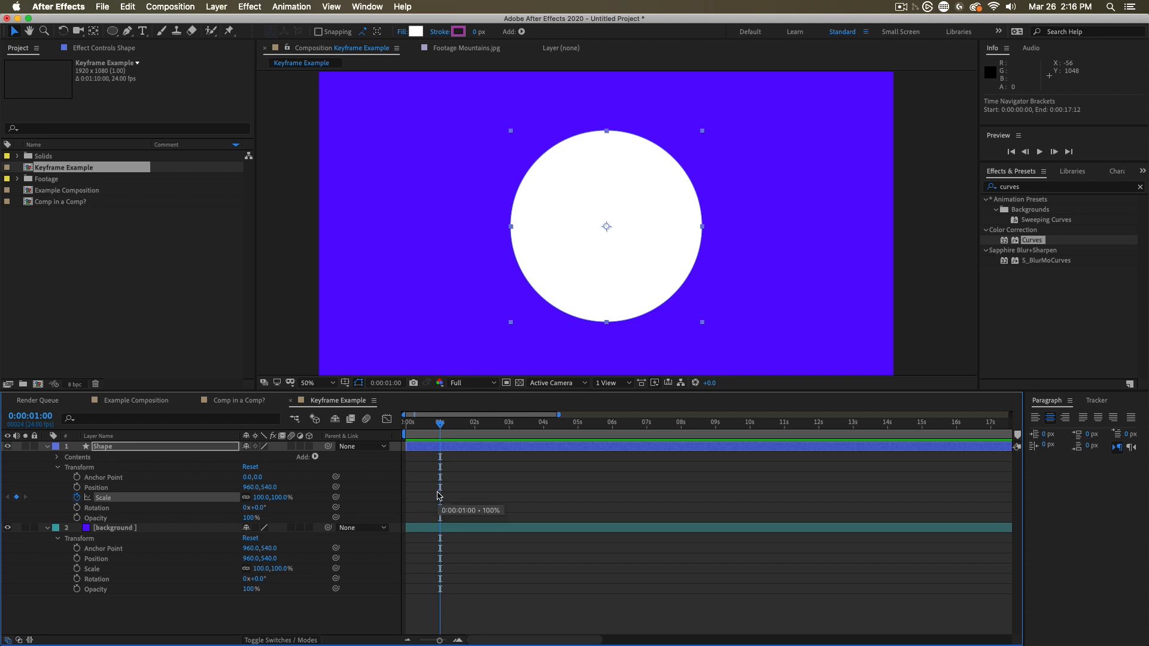
mouse_move(216, 505)
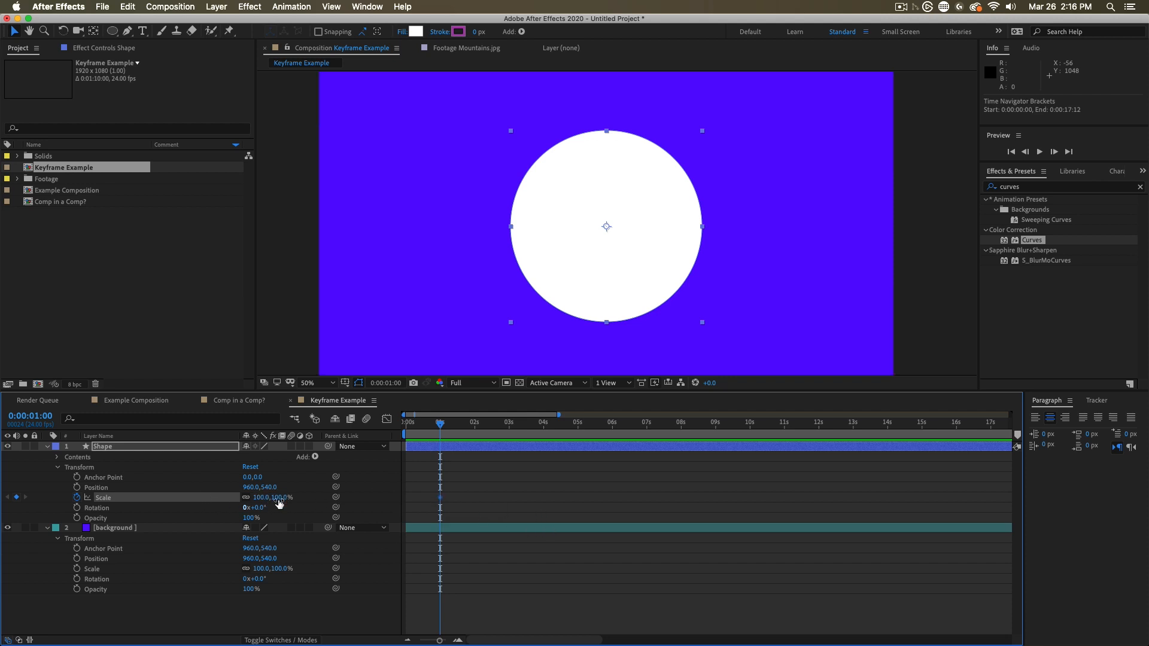
mouse_move(215, 506)
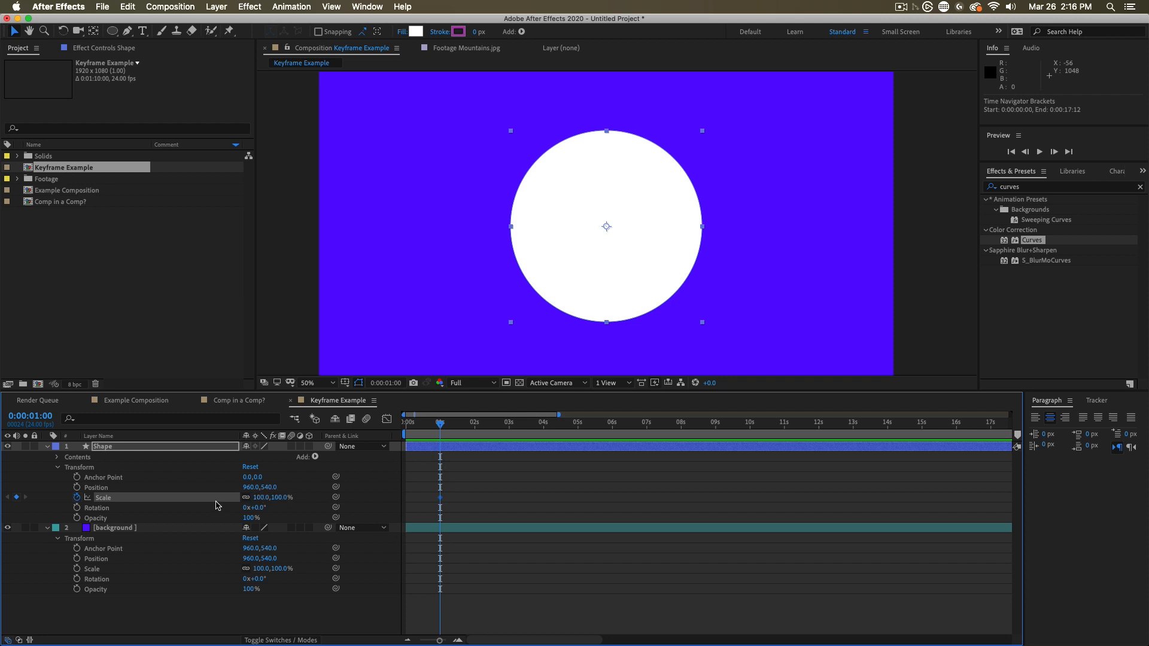
mouse_move(278, 493)
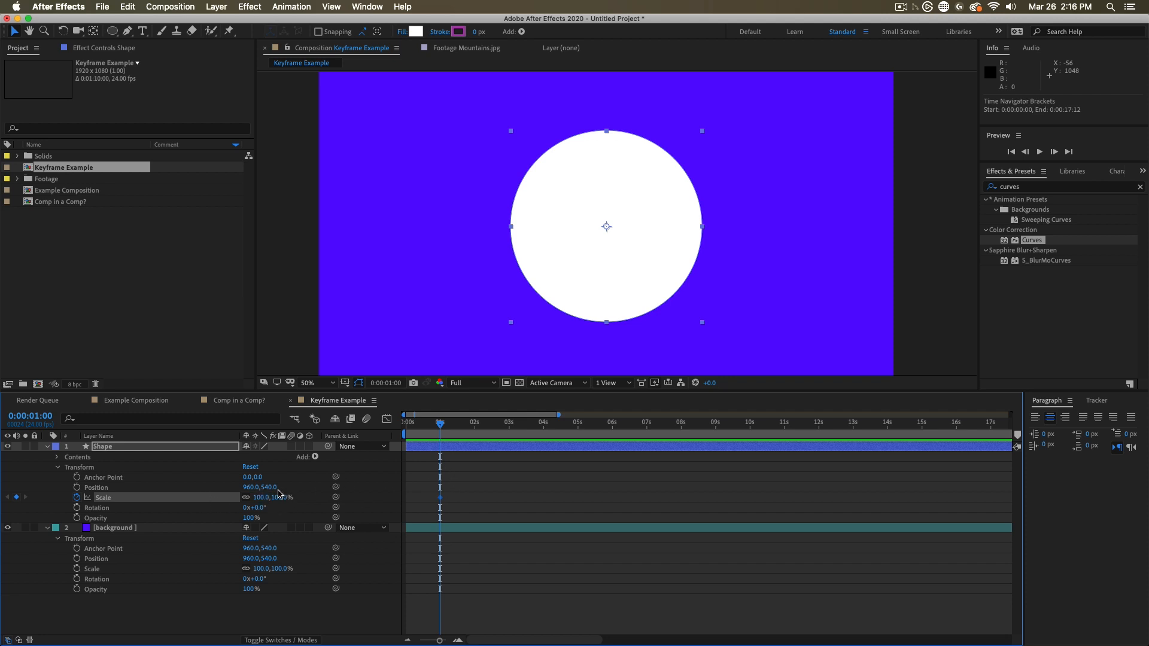
Keyframe Scale at 100% at 1 second, then scrub it to 50% at 2 seconds.
left_click(473, 422)
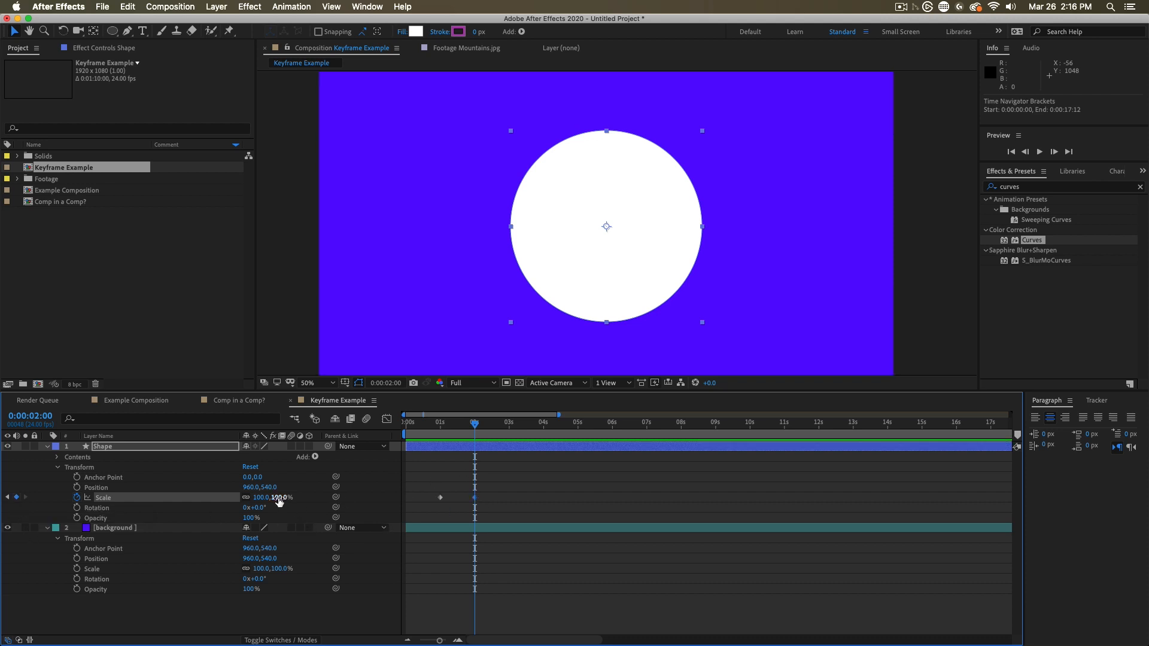
left_click_drag(274, 497, 264, 497)
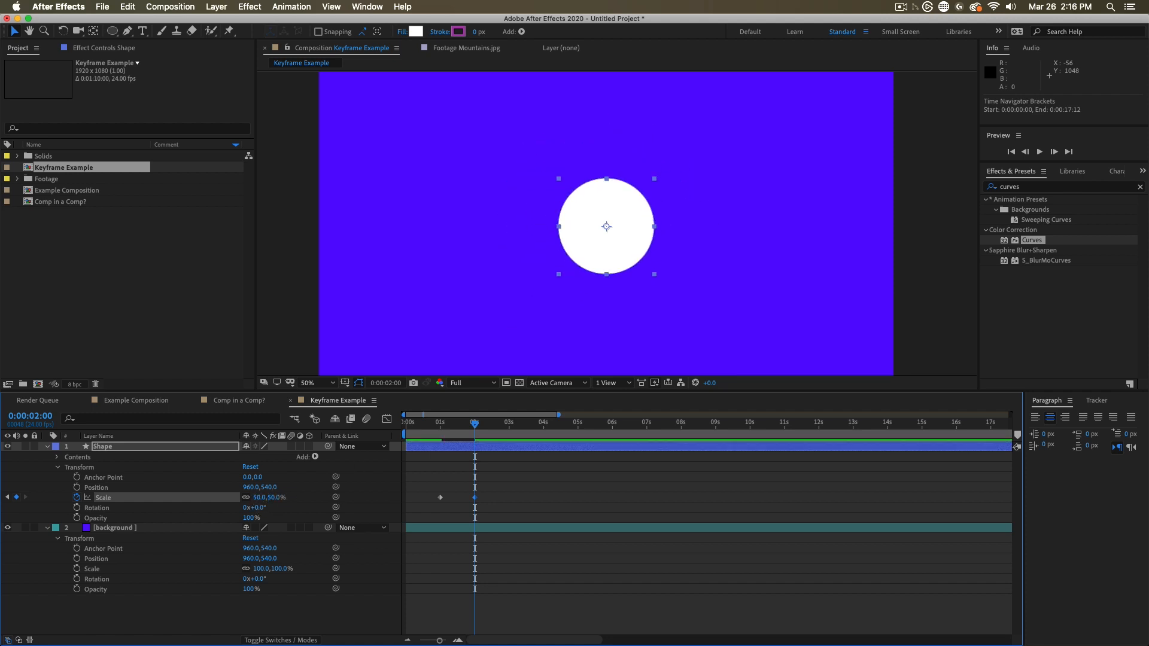
mouse_move(464, 431)
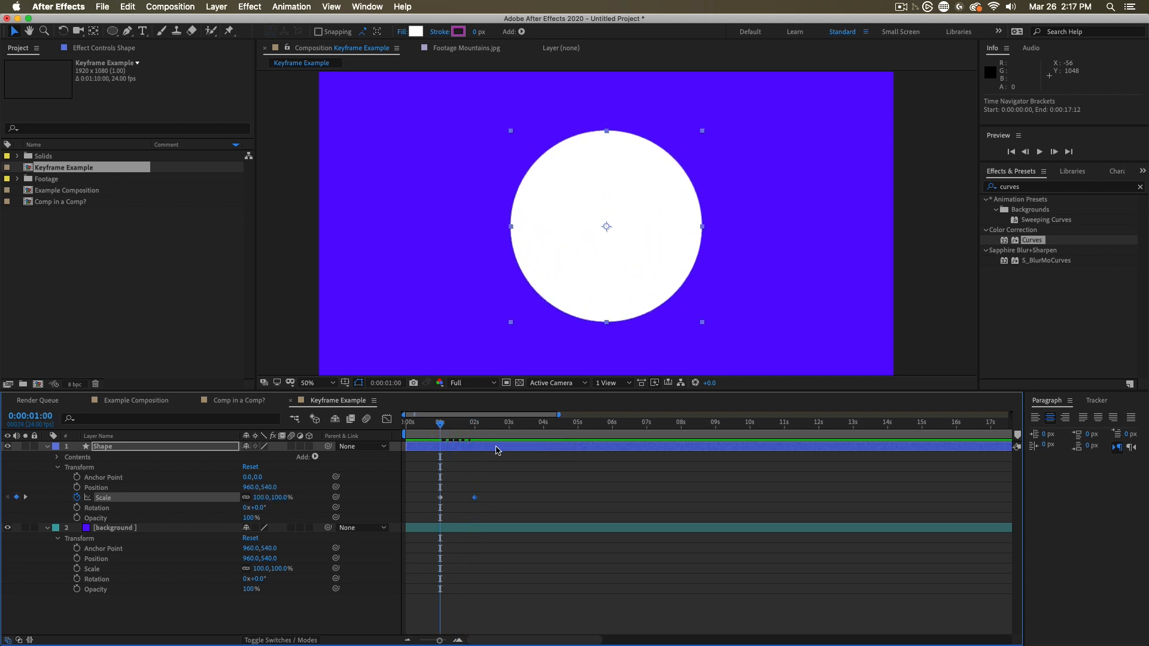
key("space")
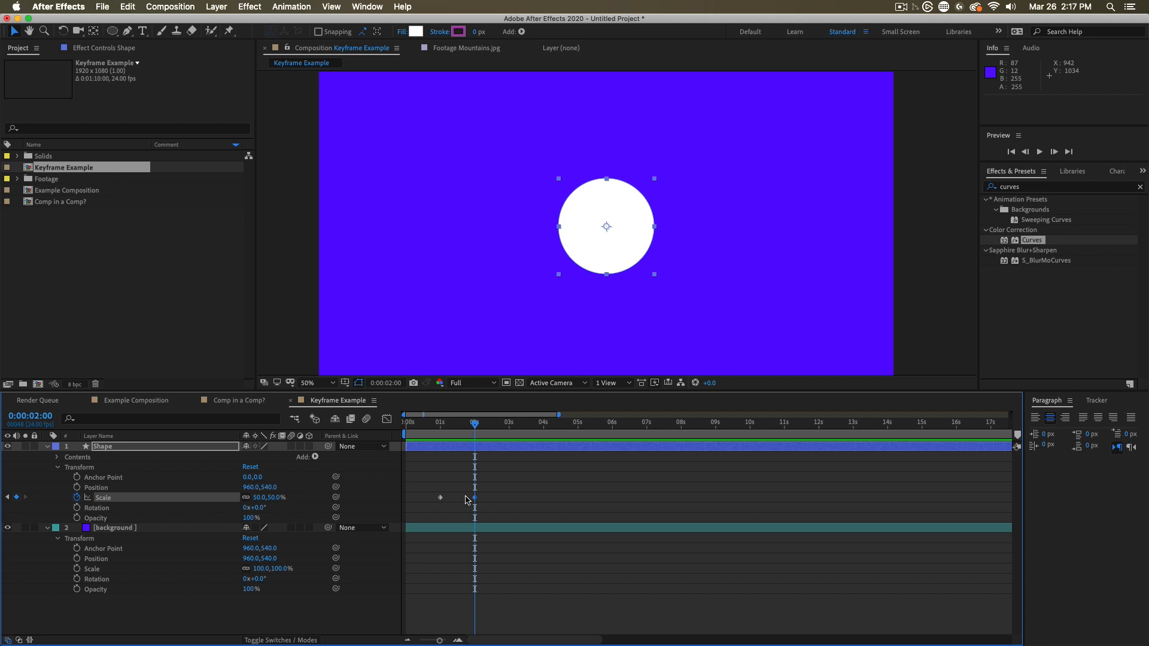
left_click(480, 430)
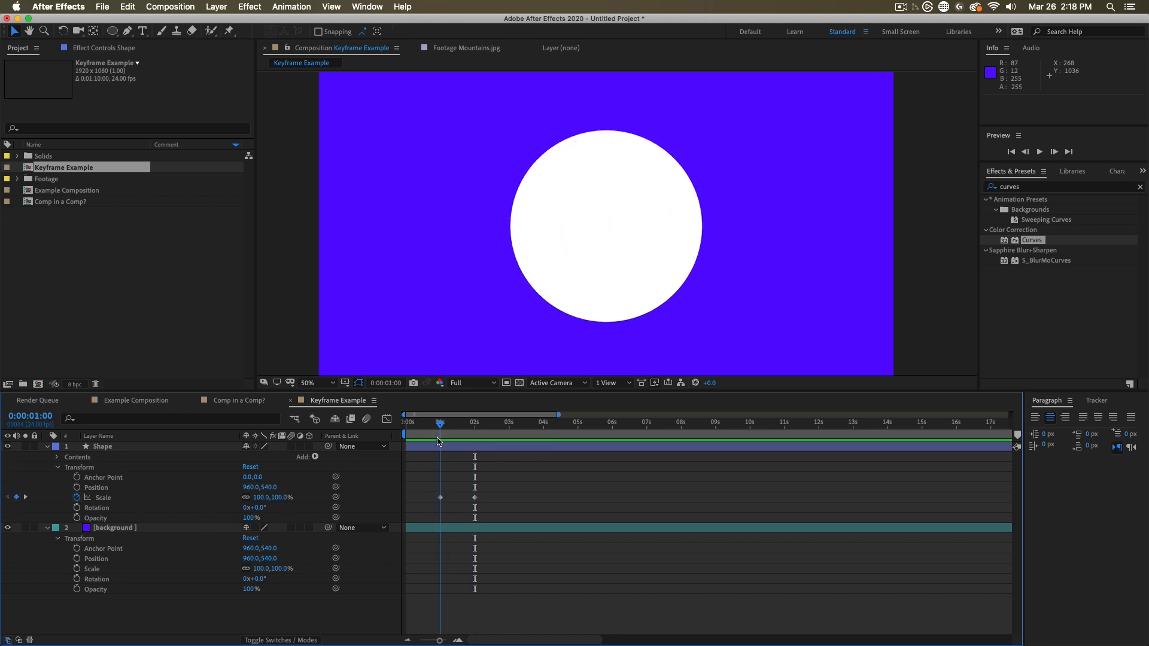
left_click(102, 446)
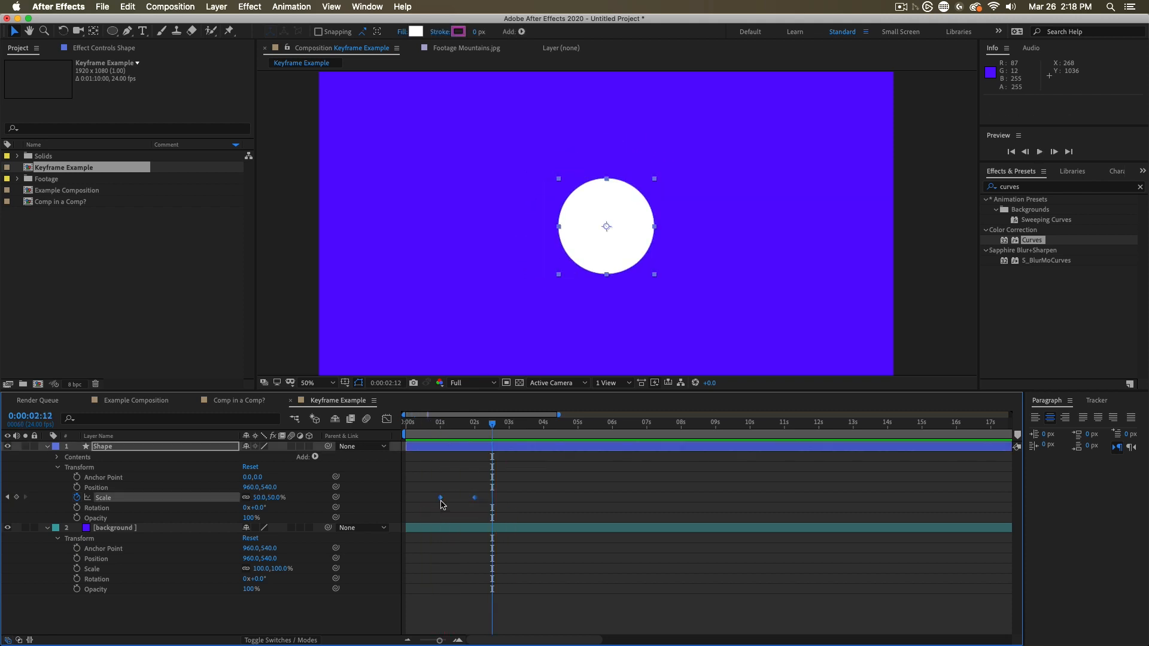
Apply Easy Ease to both Scale keyframes and preview the shrink from the start.
right_click(441, 504)
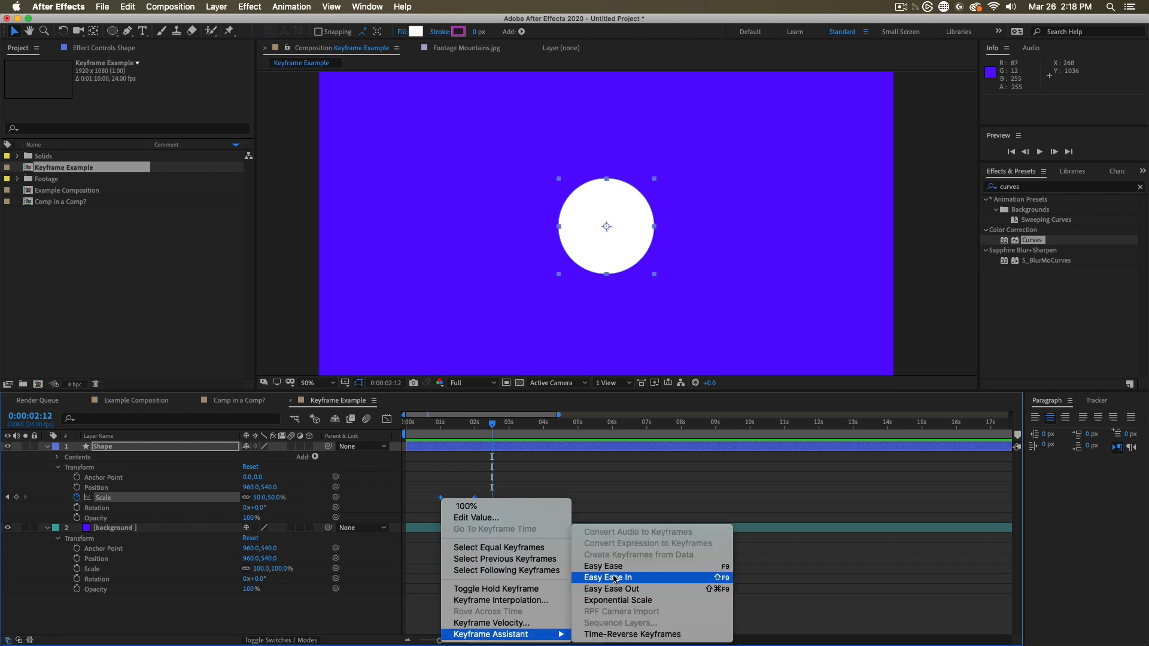
mouse_move(707, 577)
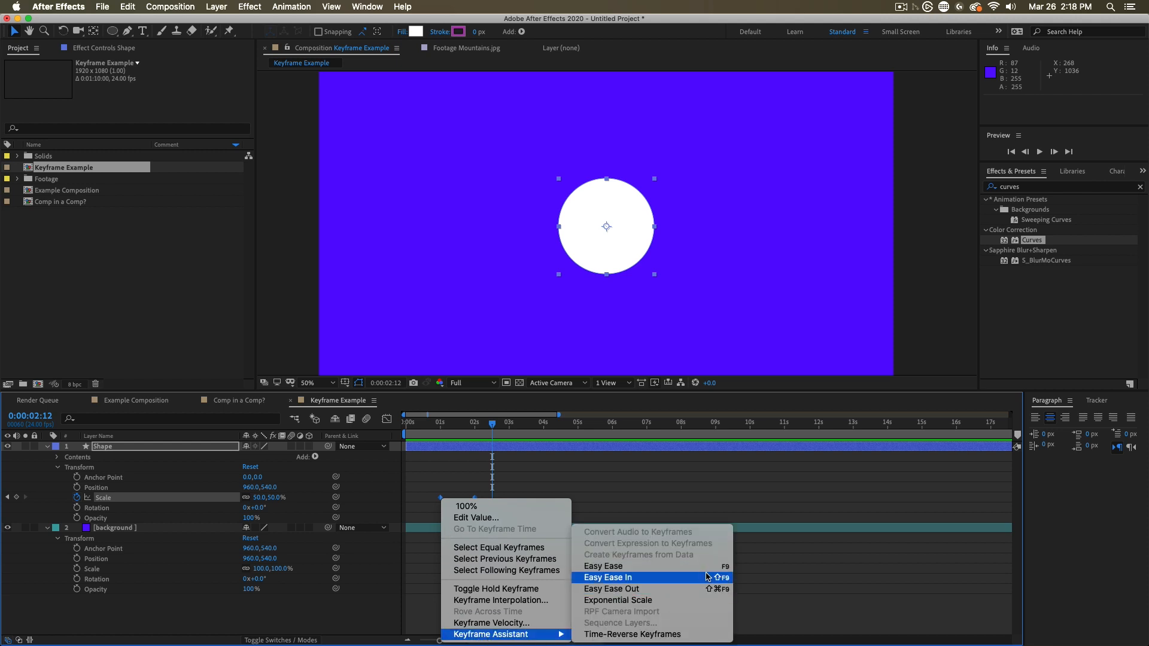
mouse_move(603, 566)
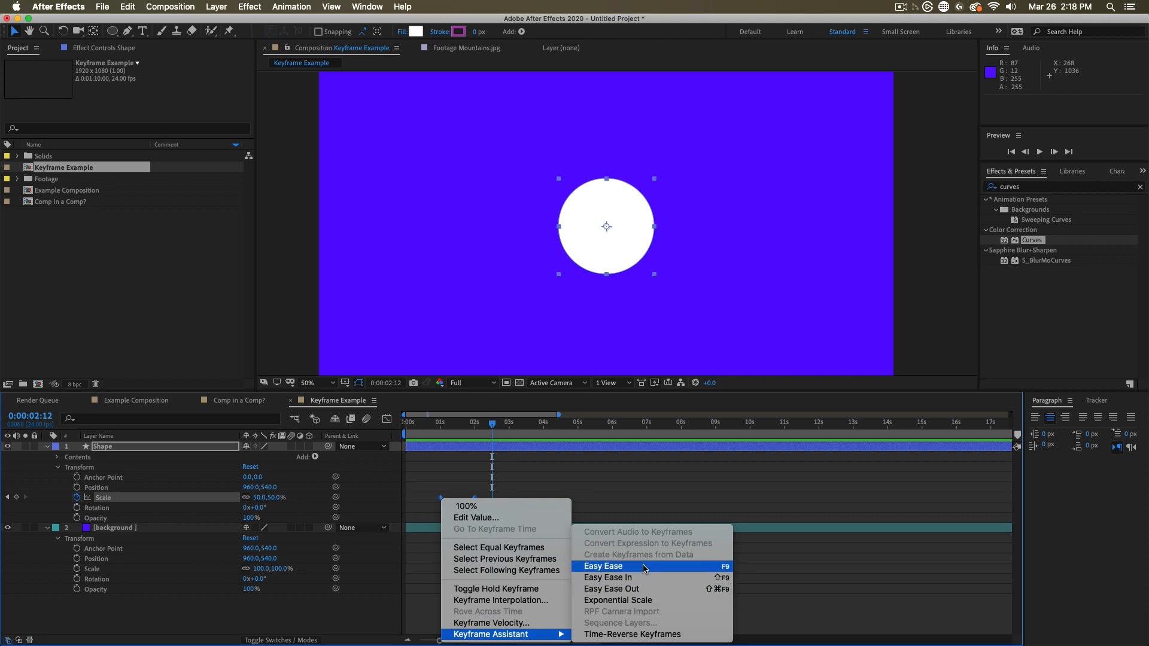
left_click(603, 566)
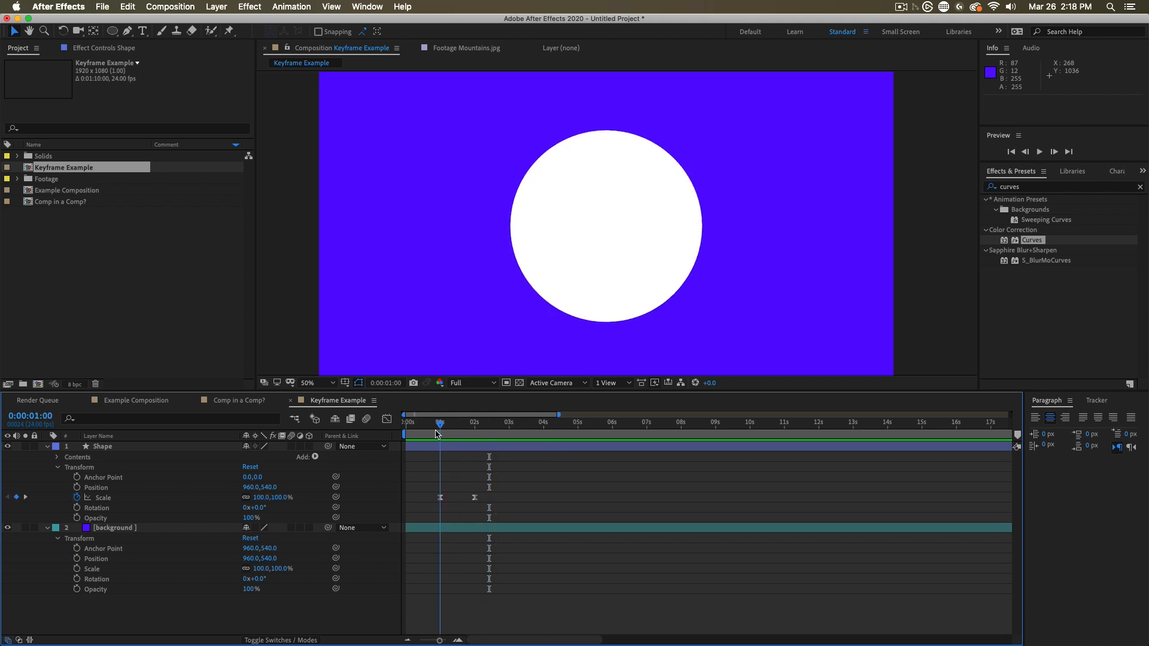
left_click(1038, 152)
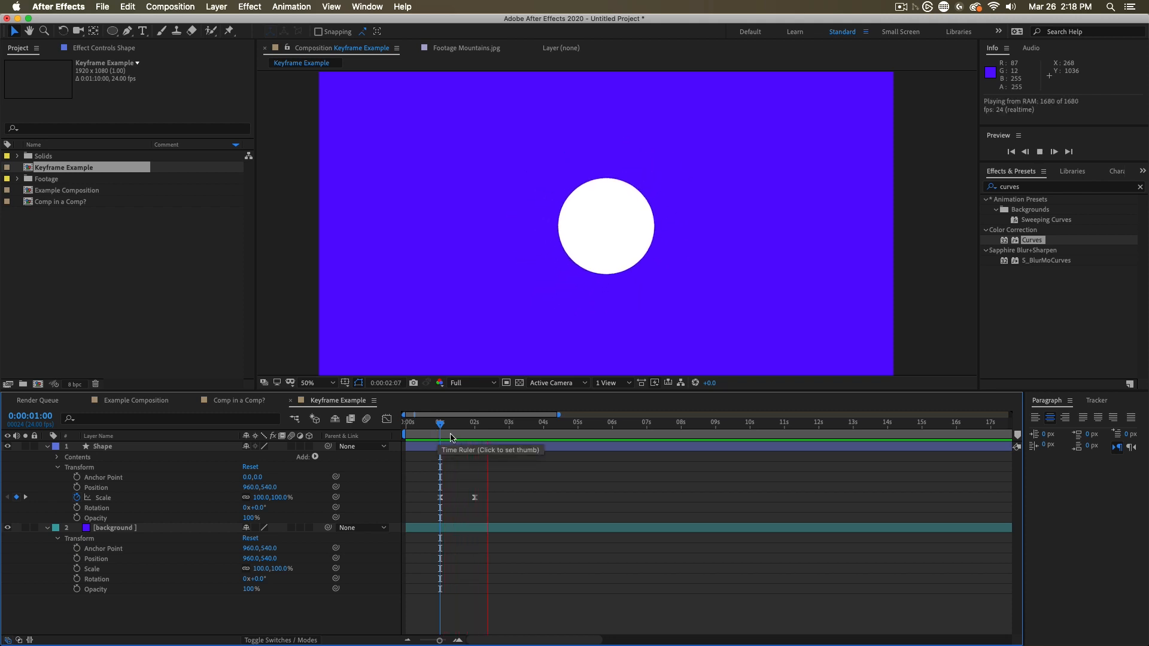
left_click(474, 422)
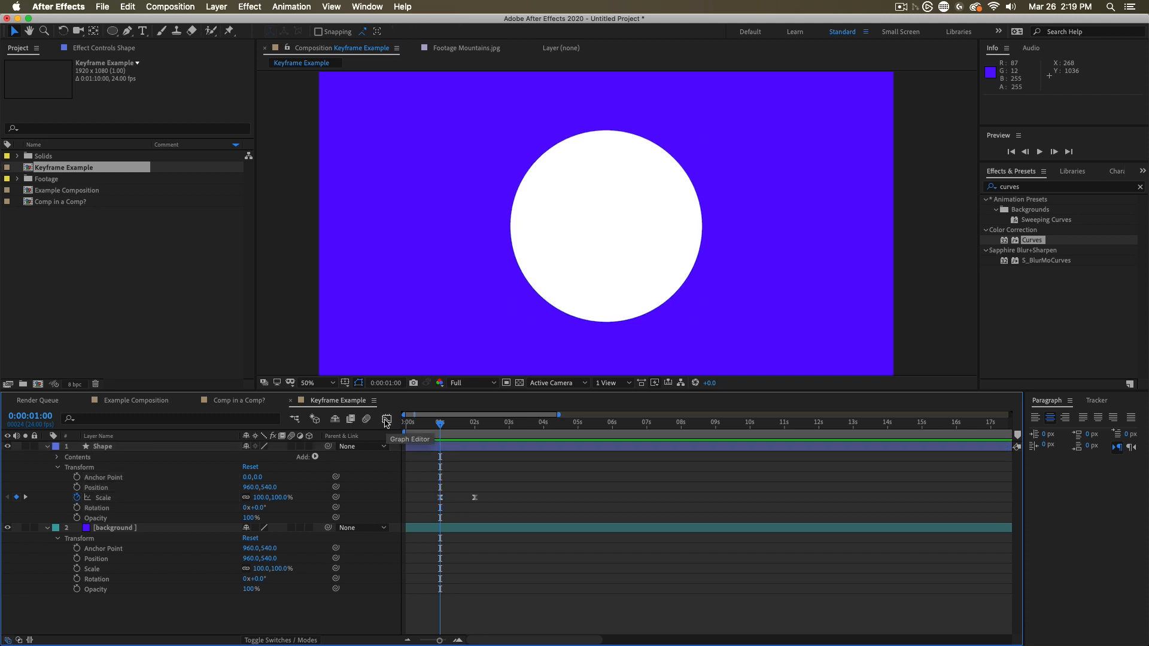
Show the circle's Scale in the Graph Editor as a value graph instead of speed.
left_click(386, 420)
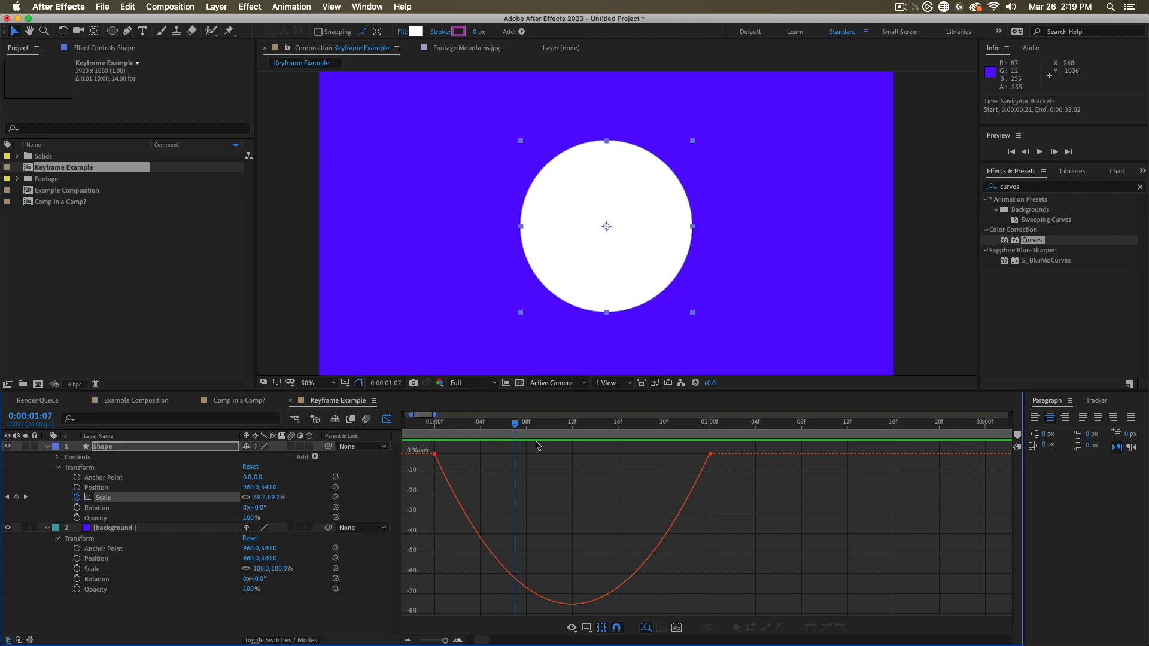
left_click(708, 421)
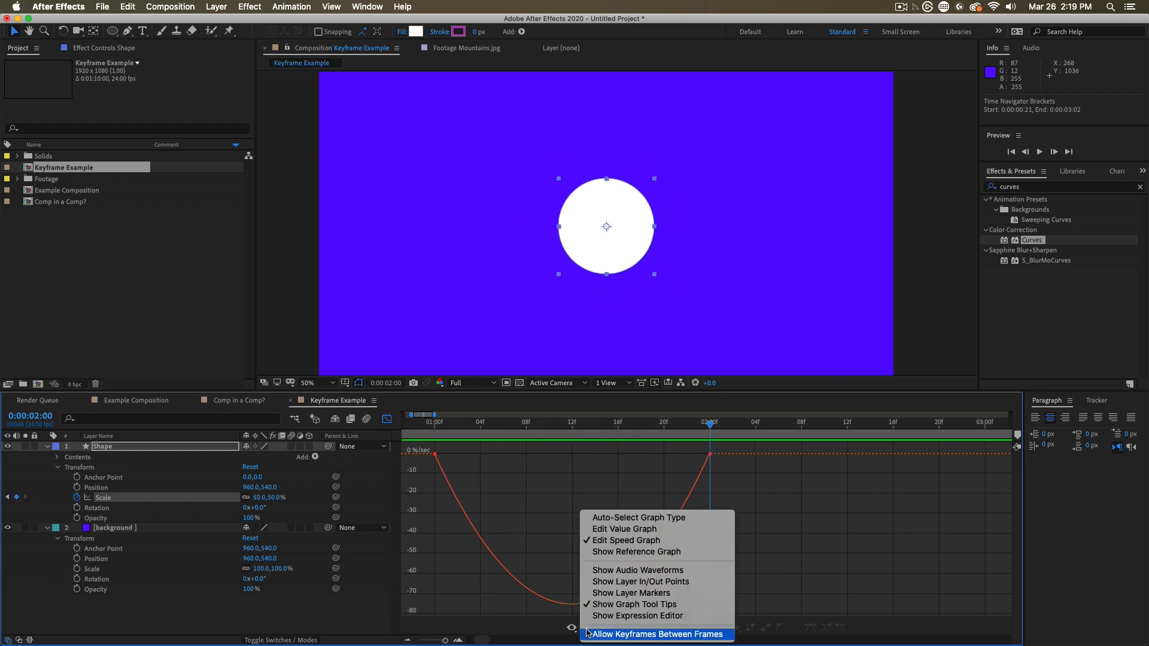
mouse_move(624, 540)
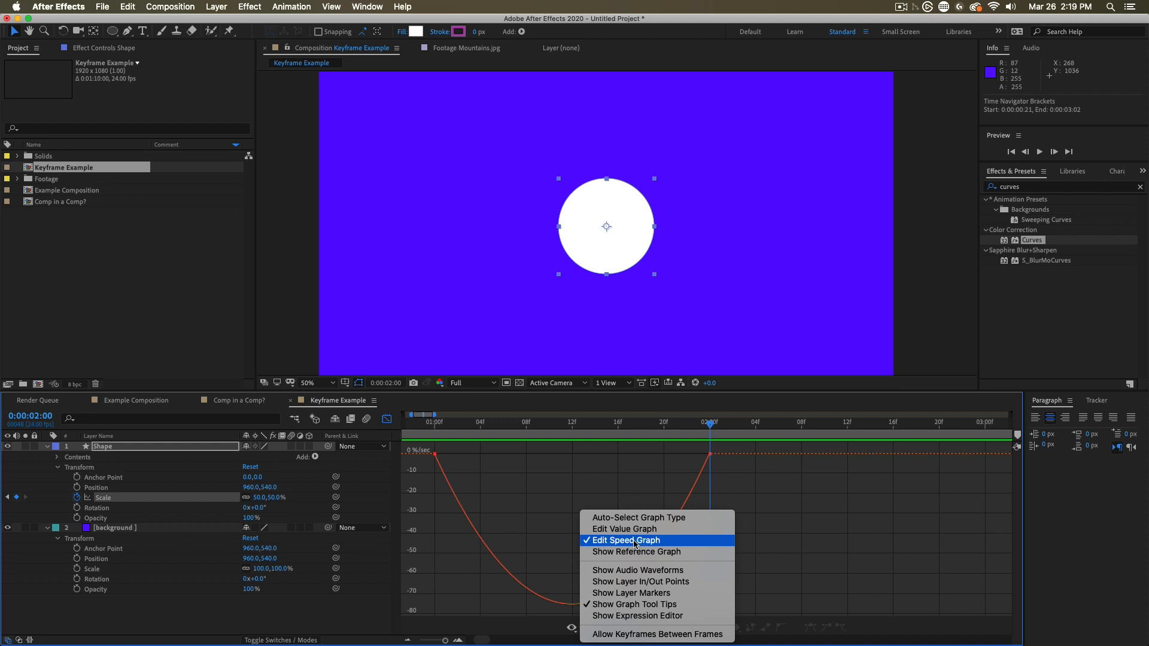
left_click(622, 528)
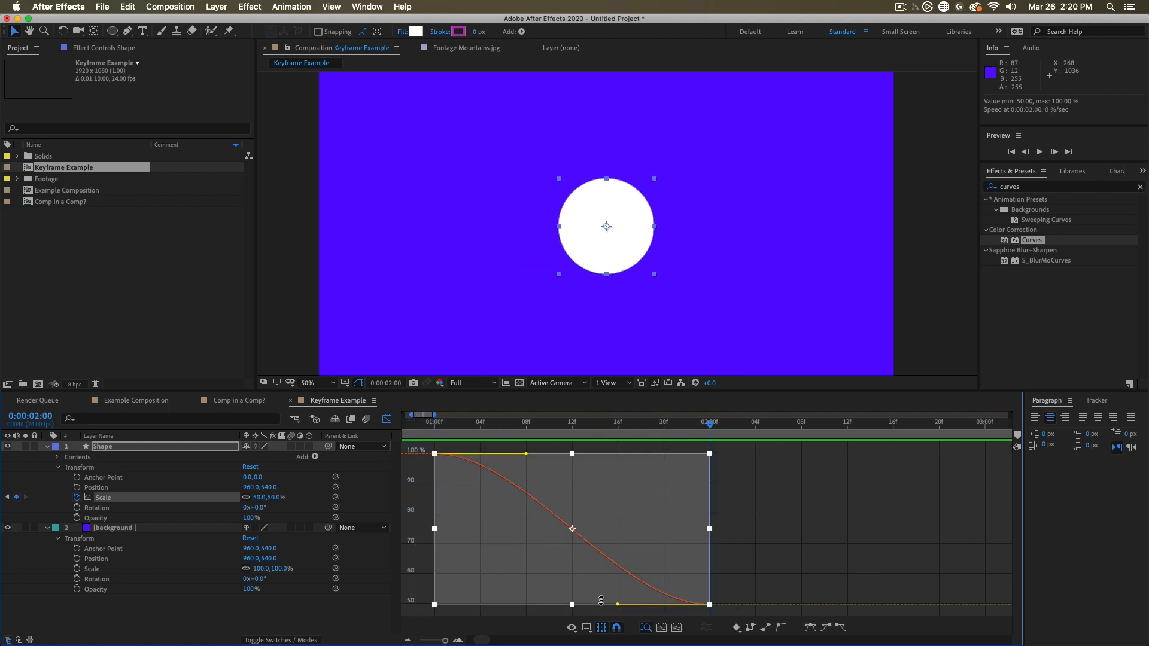
mouse_move(753, 632)
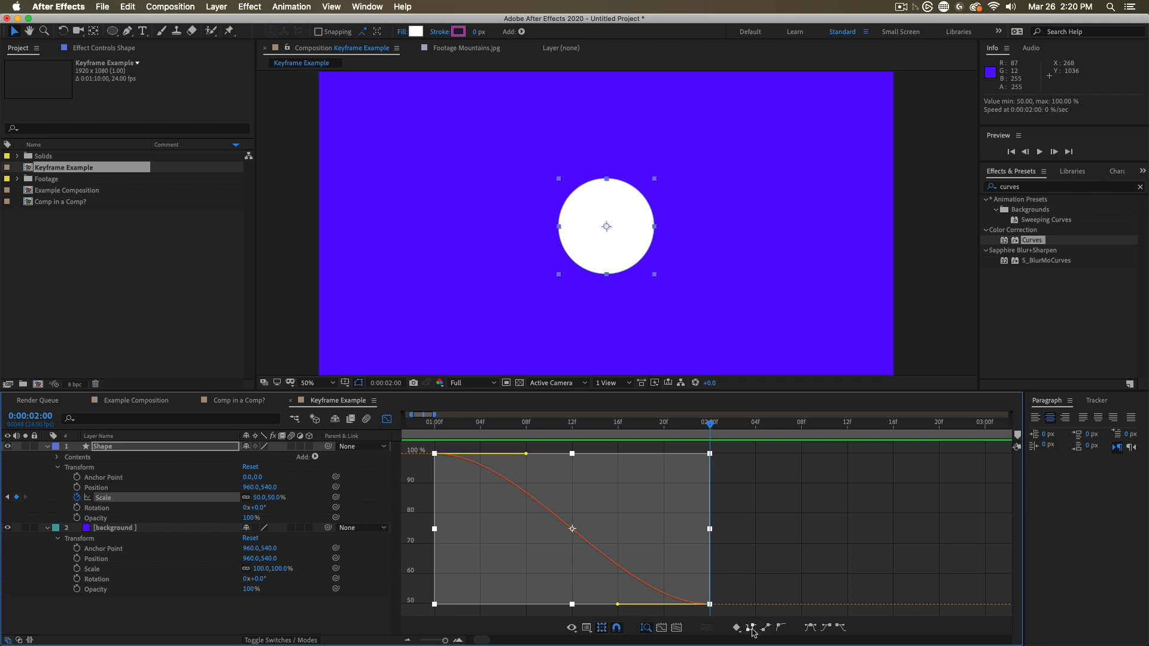
mouse_move(766, 628)
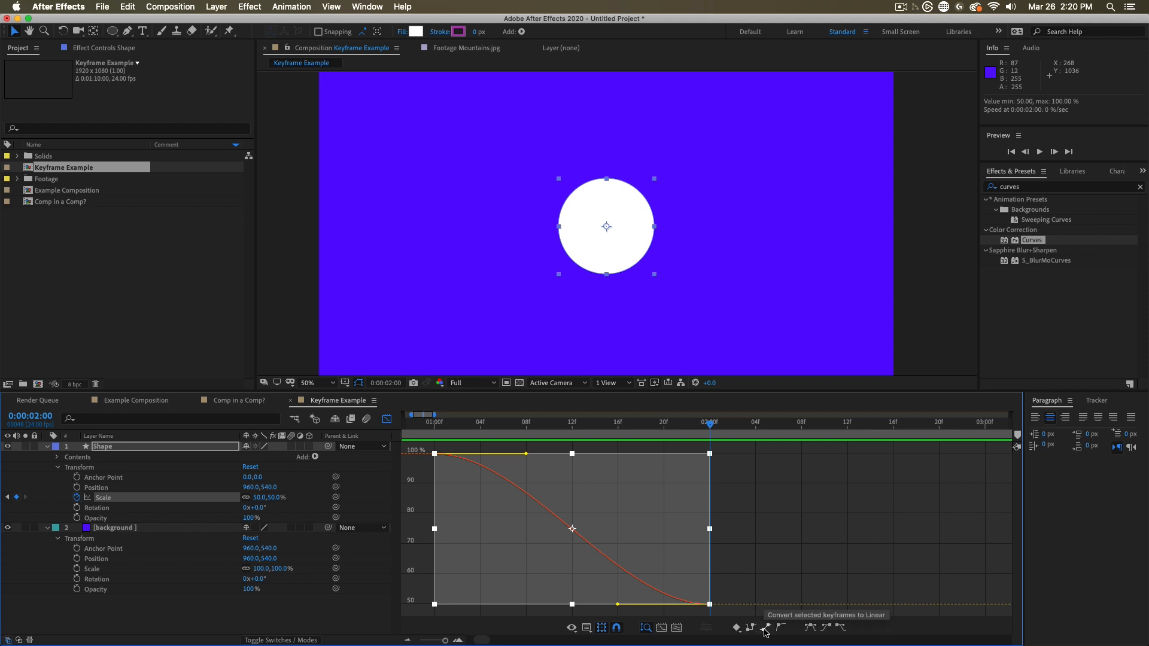
Try linear Scale keyframes, then drag the Bezier handle to lengthen the ease into 50%.
left_click(765, 628)
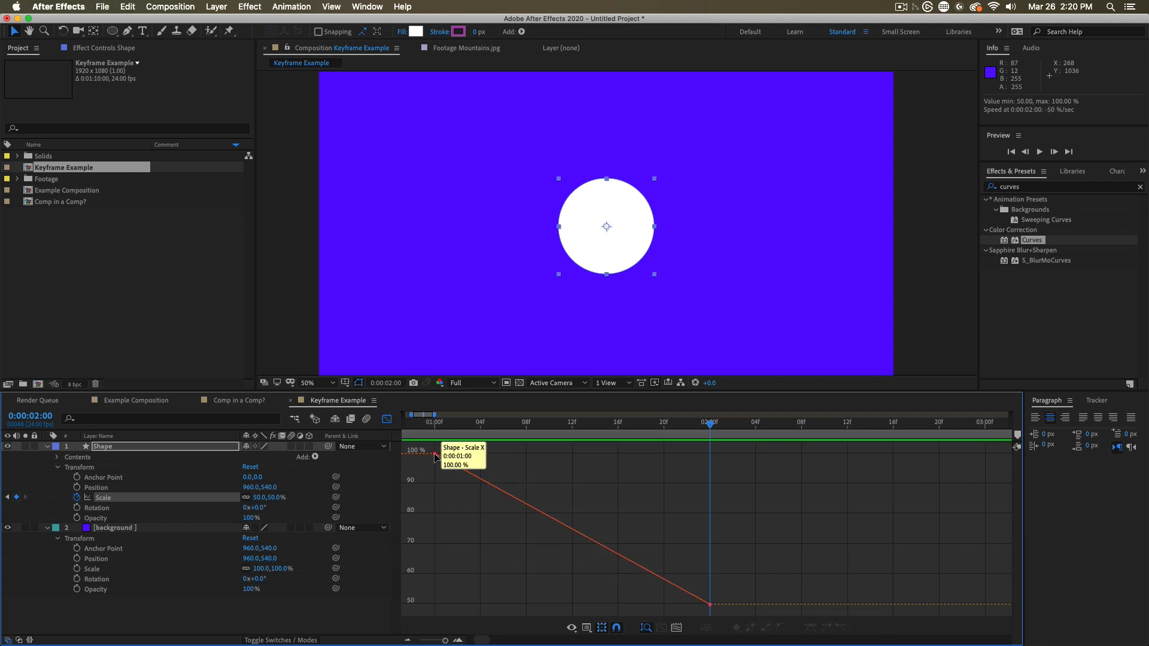
mouse_move(568, 530)
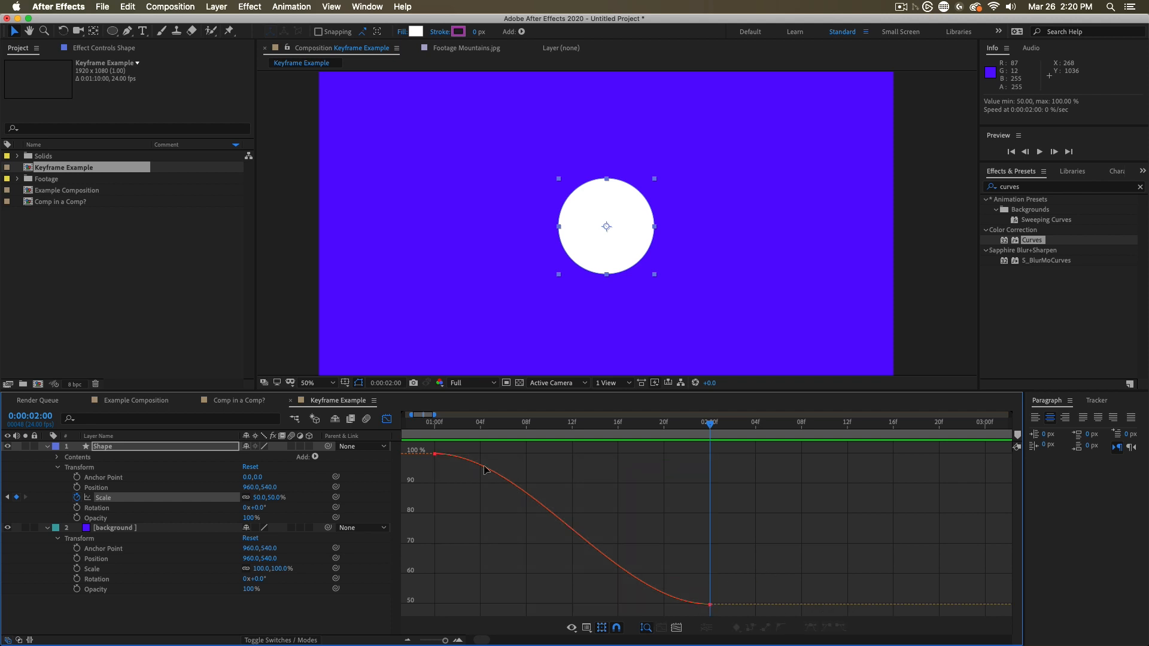
mouse_move(545, 512)
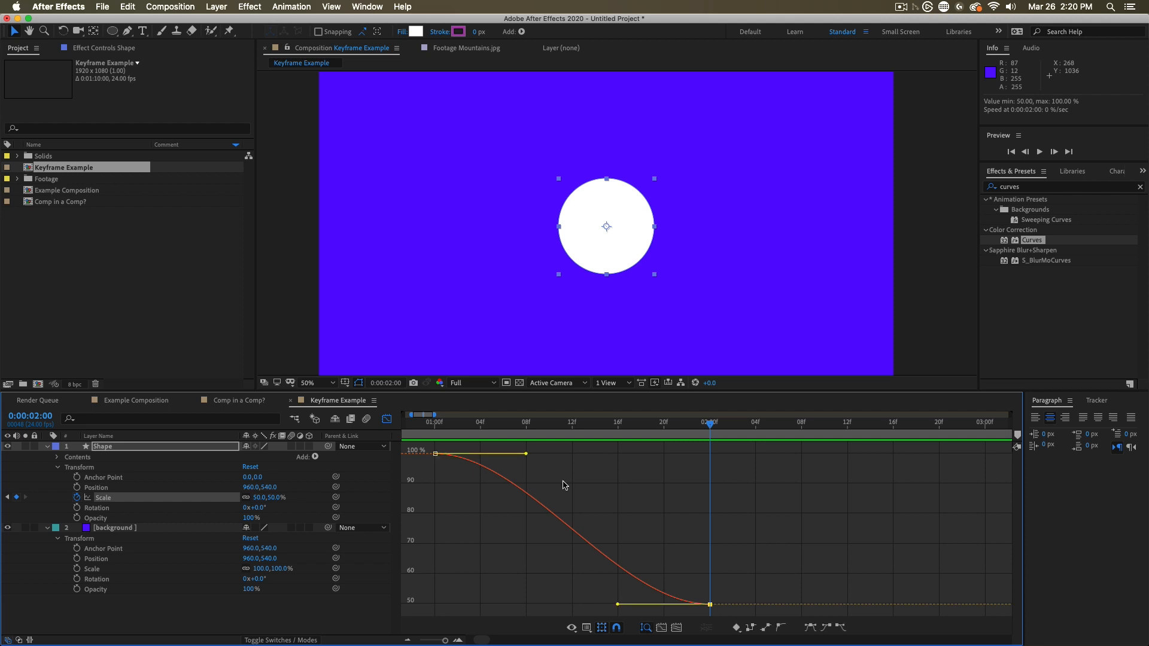
mouse_move(634, 594)
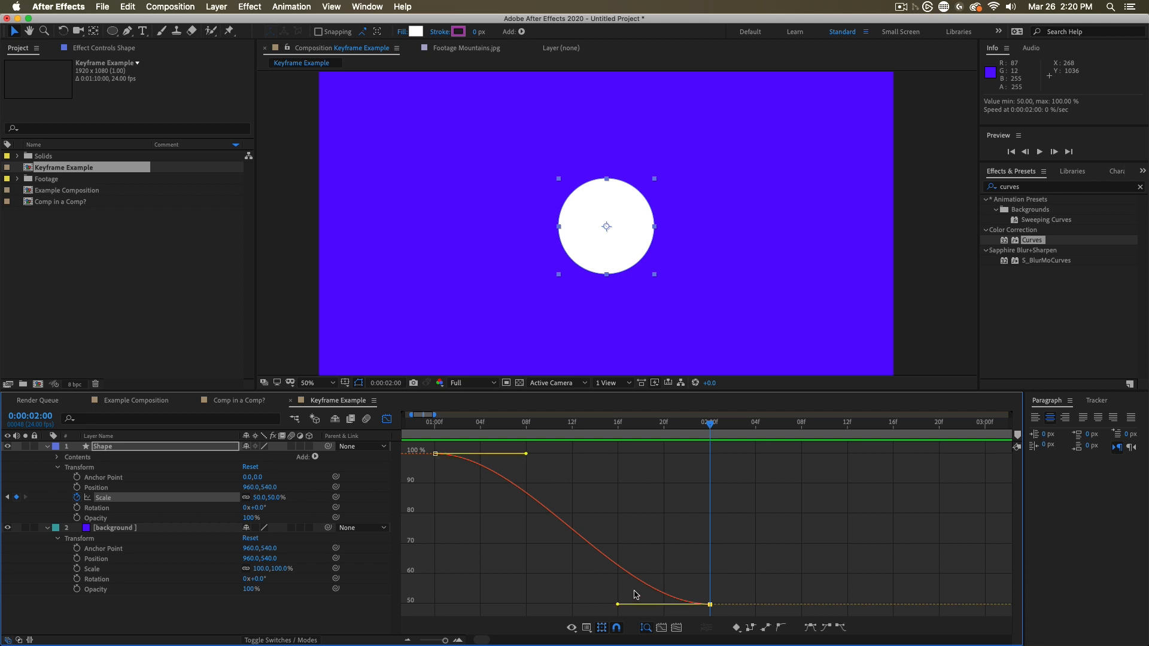
mouse_move(619, 610)
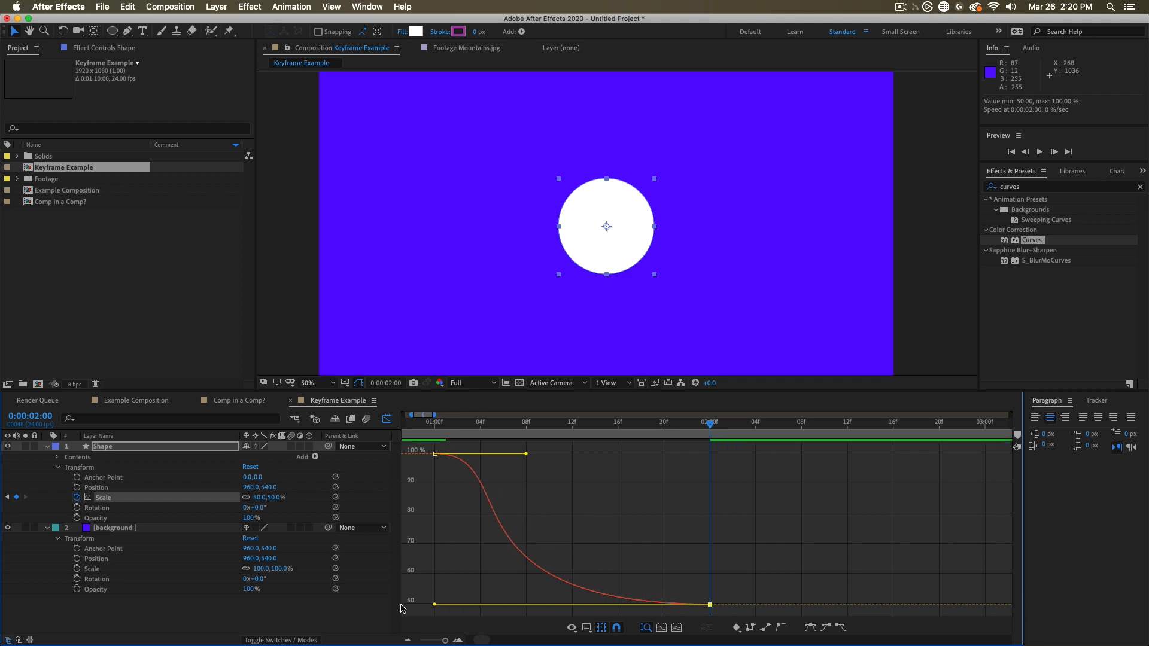
left_click_drag(707, 423, 432, 424)
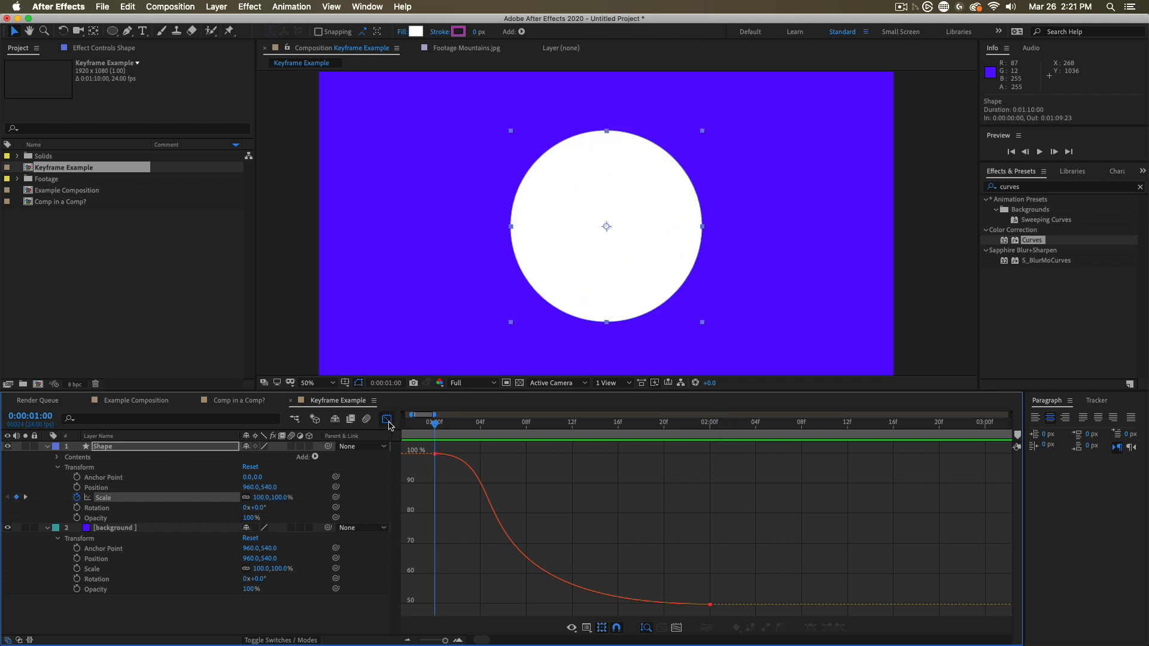
mouse_move(388, 419)
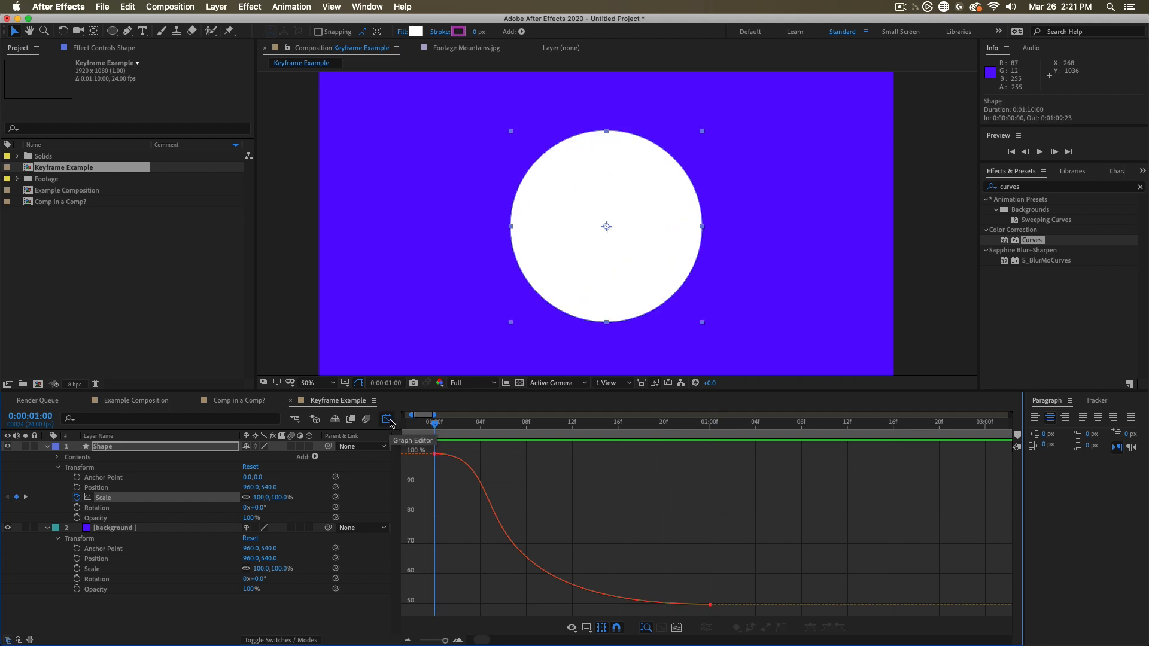
Close the Graph Editor to return to the layer timeline.
left_click(388, 419)
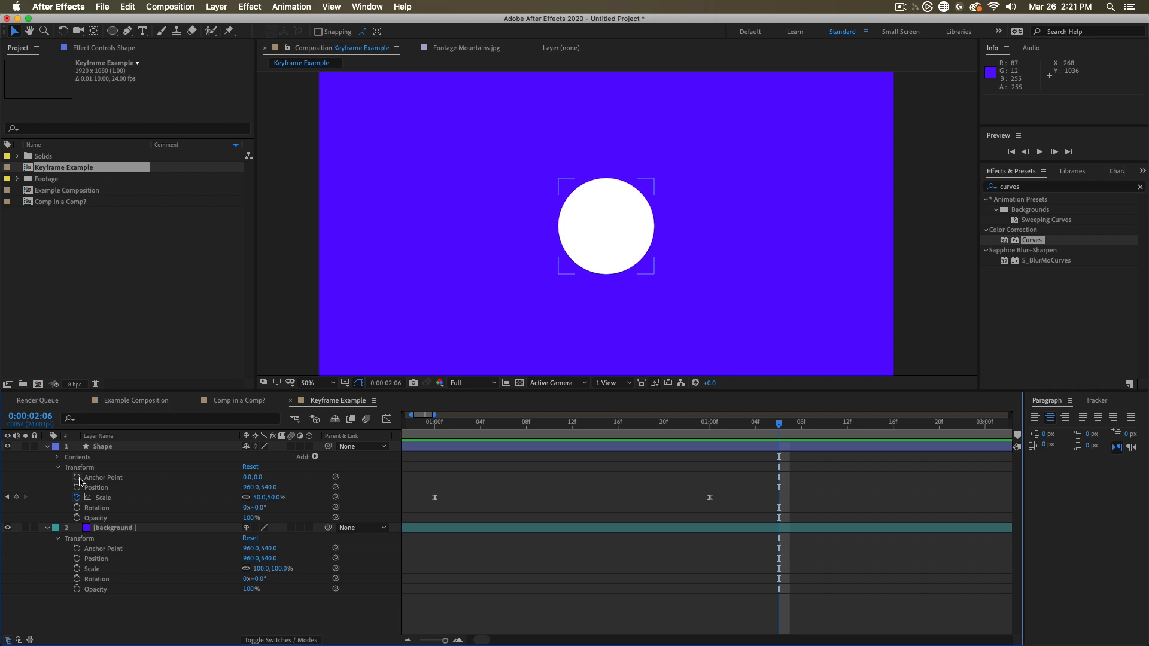
mouse_move(78, 488)
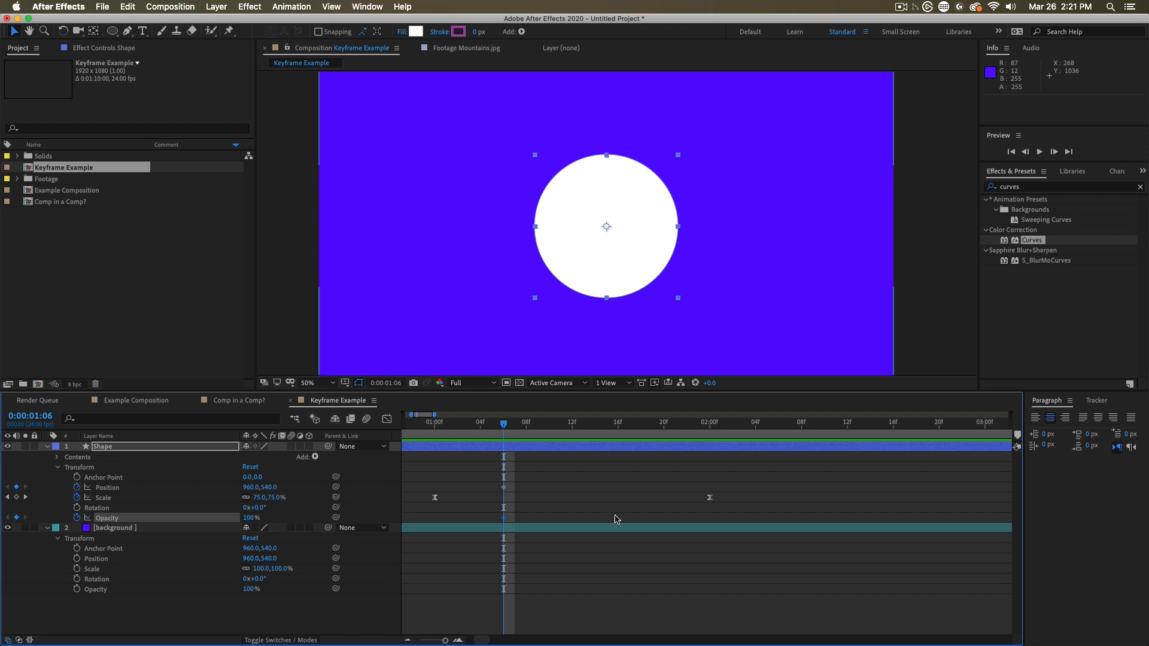
mouse_move(151, 572)
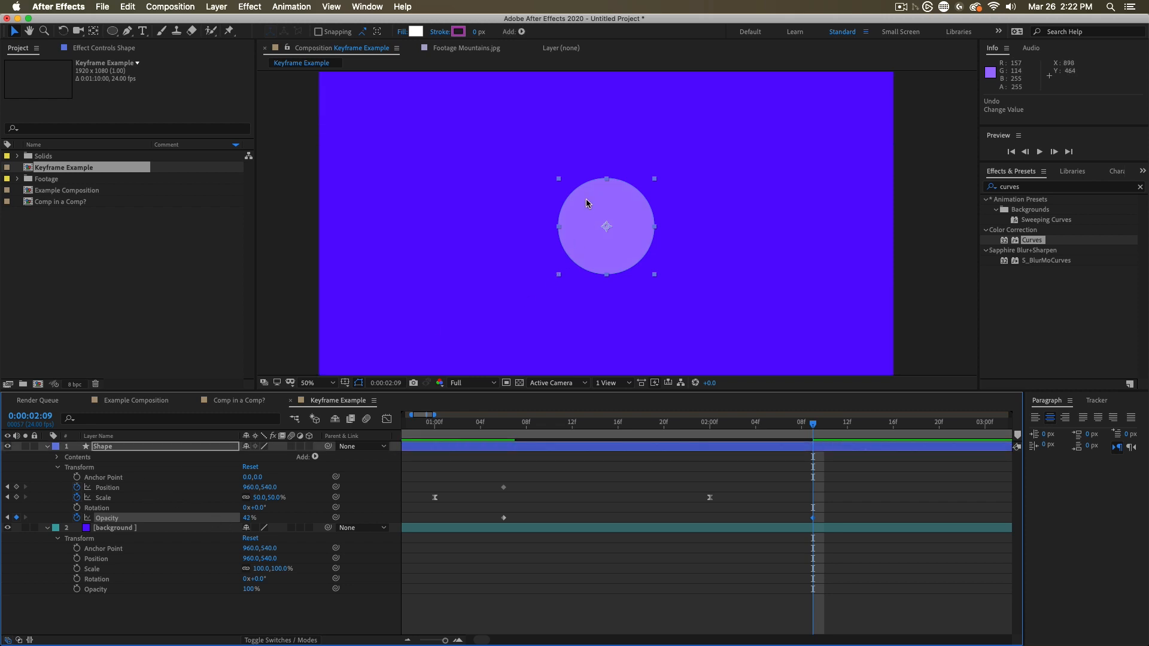
Drag the circle to the upper-left of the frame at 0:00:02:09, then check that keyframe.
left_click(107, 487)
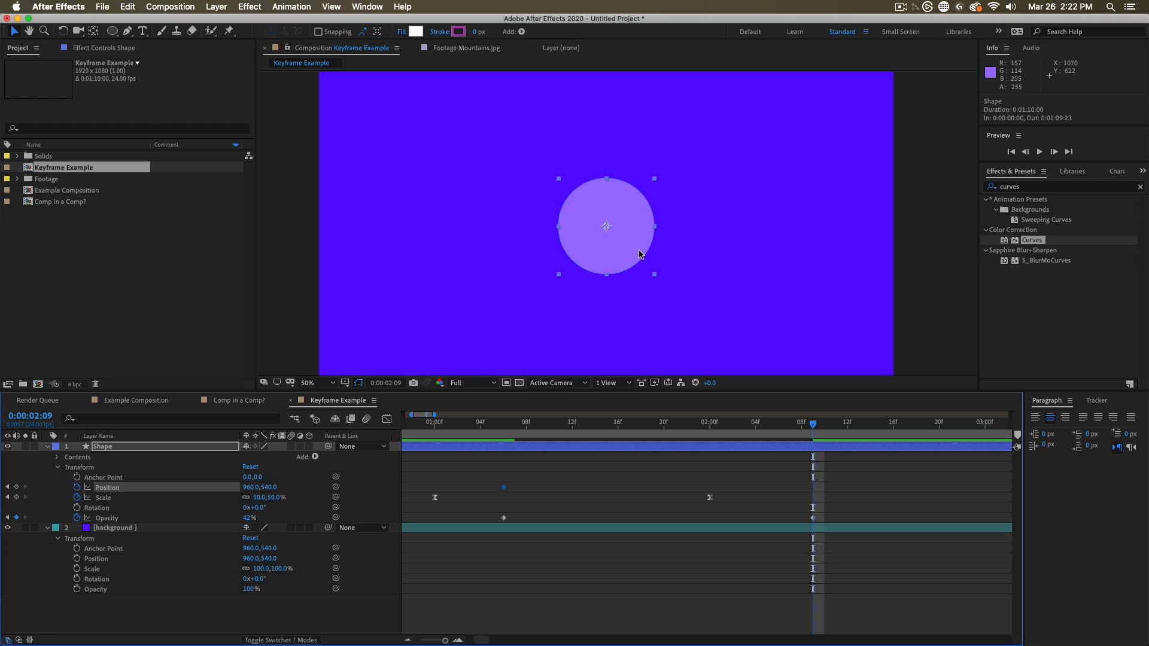
left_click_drag(606, 225, 417, 167)
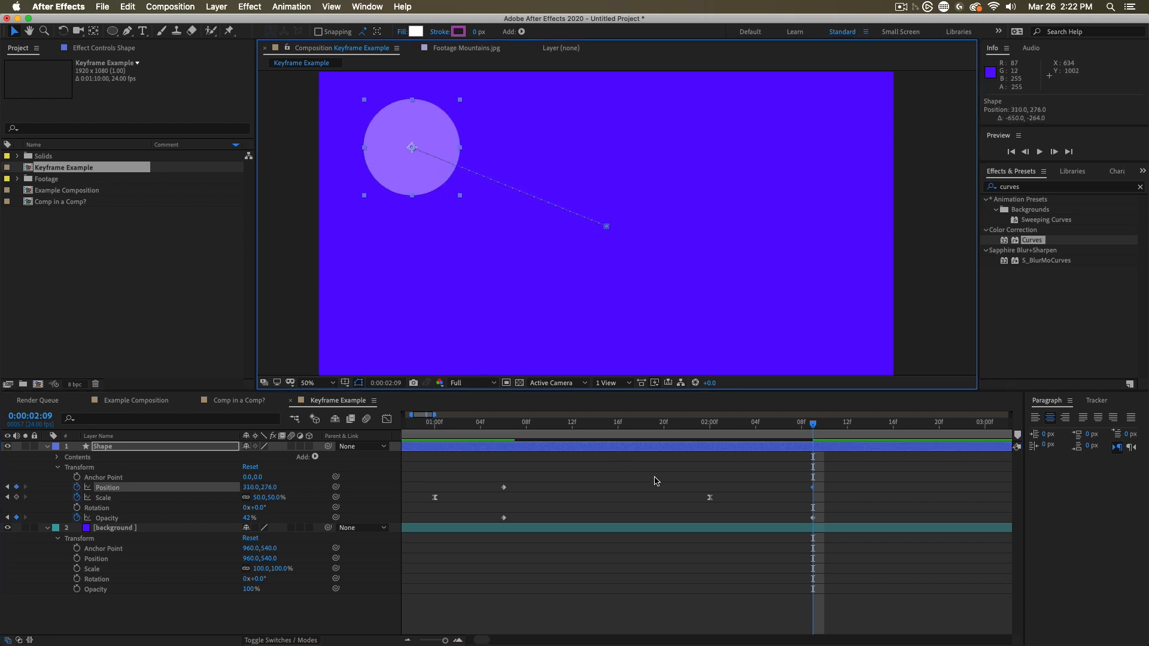
mouse_move(859, 509)
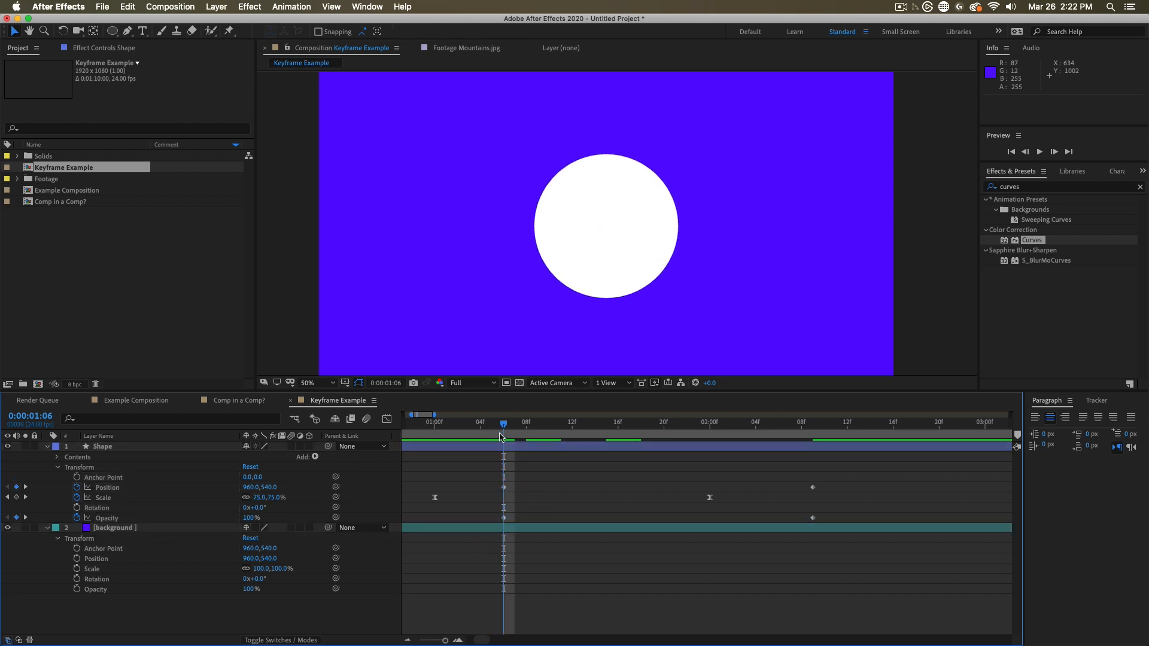
left_click(812, 423)
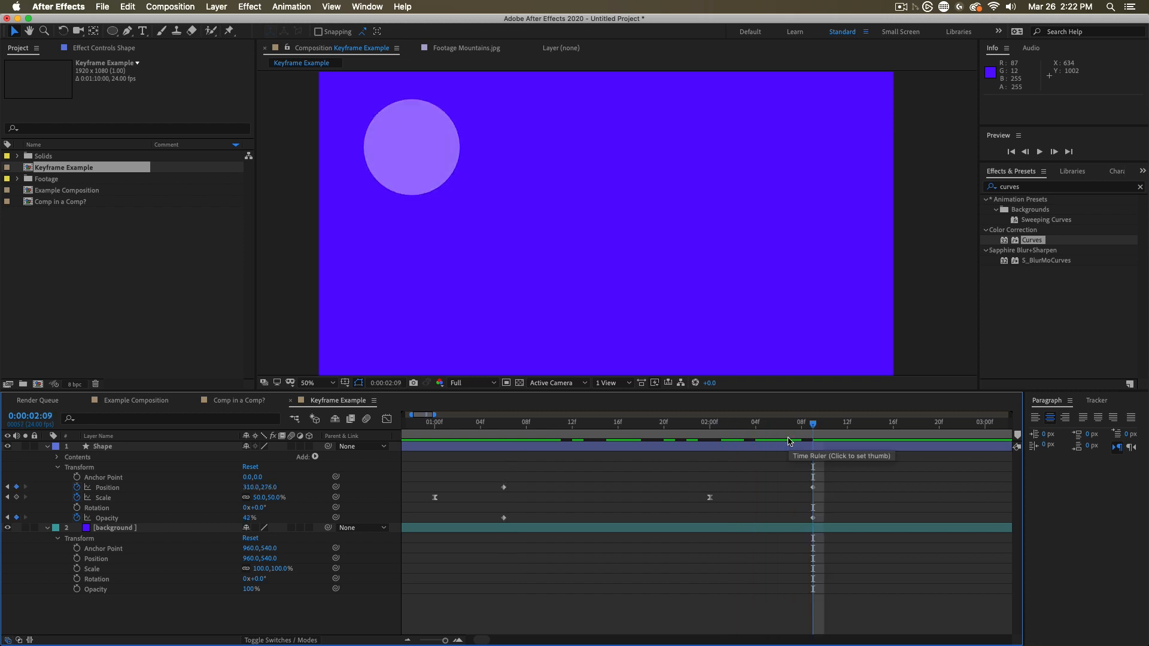